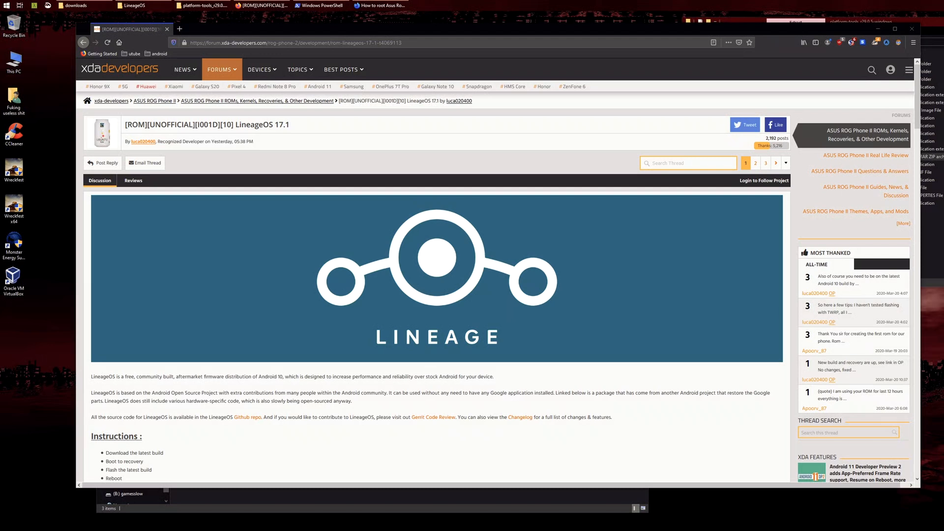
{"action": "mouse_move", "coordinate": [312, 134]}
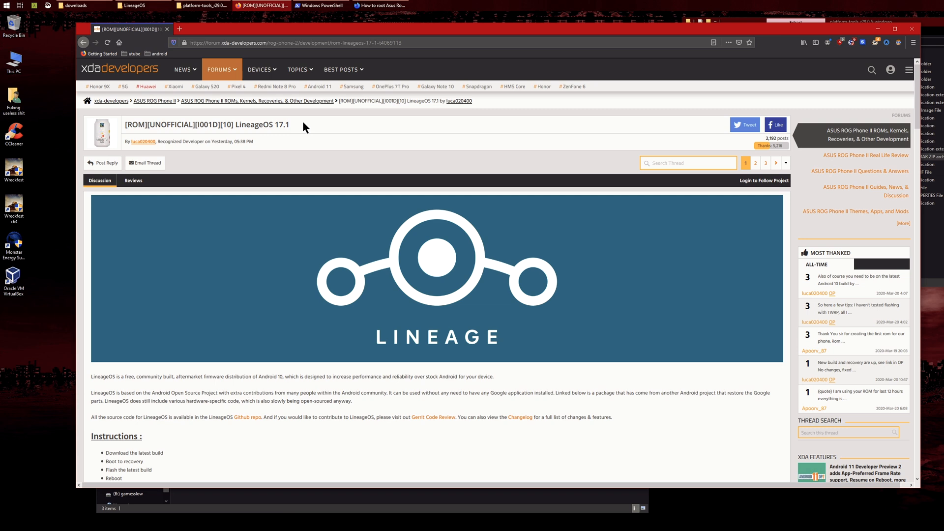
{"action": "mouse_move", "coordinate": [307, 128]}
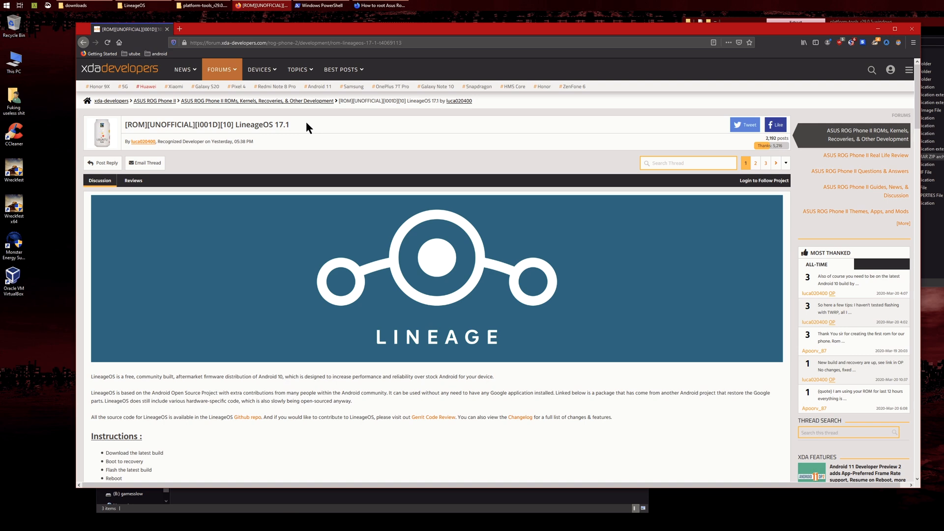
{"action": "mouse_move", "coordinate": [321, 129]}
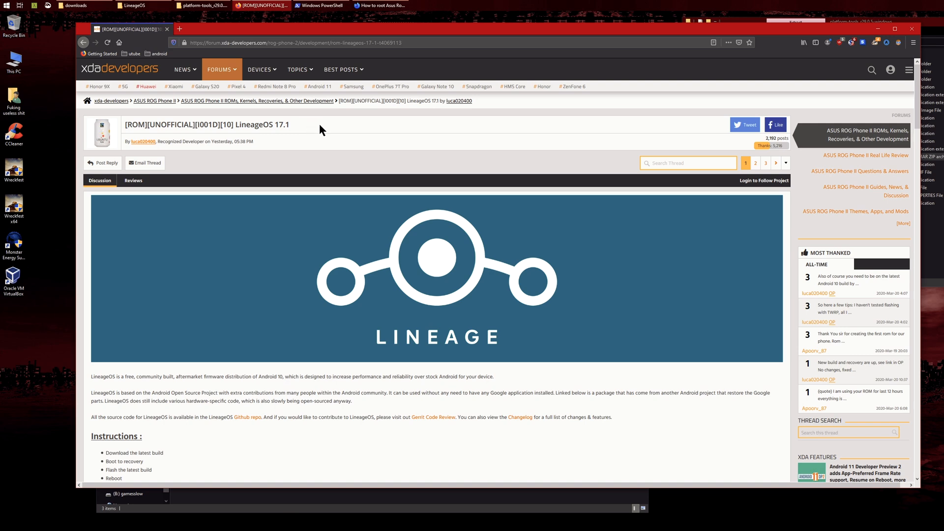
- Scroll down the phone's Settings list and open Security & lock screen
{"action": "scroll", "scroll_direction": "down", "scroll_amount": 3}
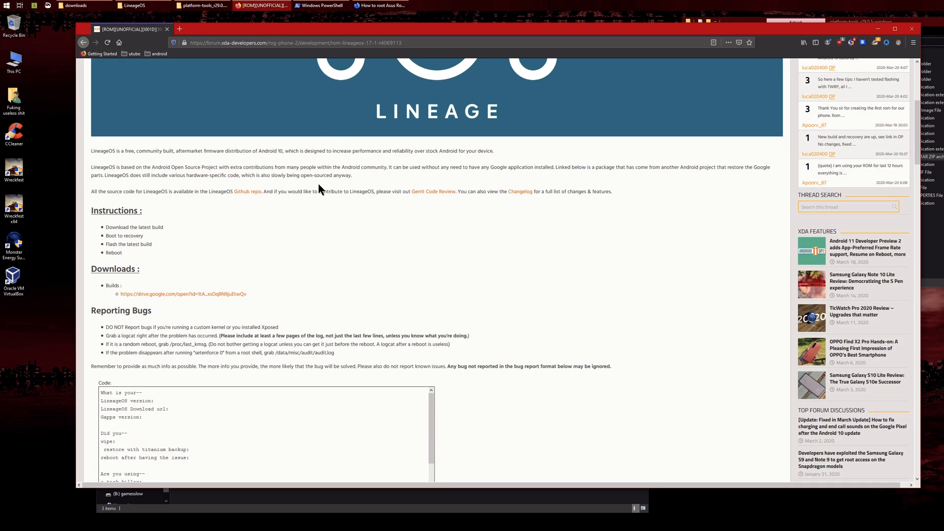
{"action": "mouse_move", "coordinate": [335, 217]}
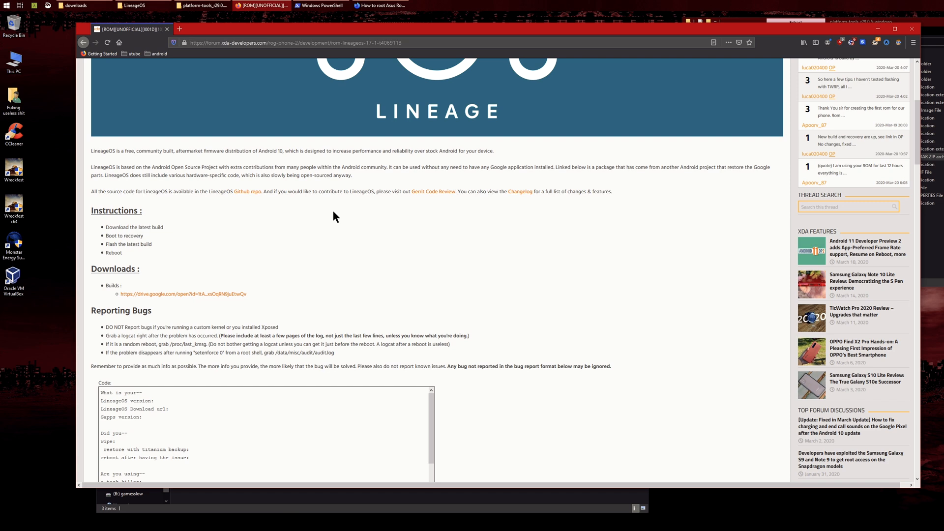
{"action": "scroll", "scroll_direction": "down", "scroll_amount": 3}
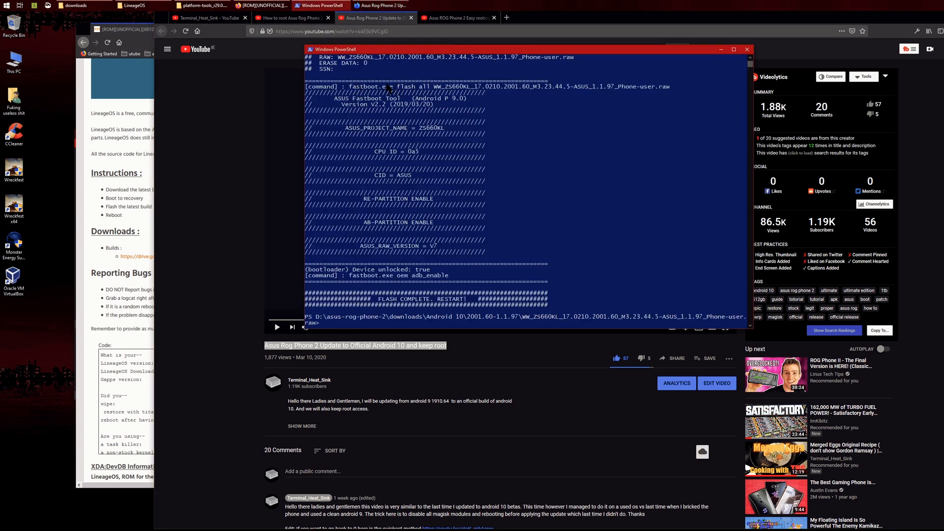
{"action": "scroll", "scroll_direction": "down", "scroll_amount": 3}
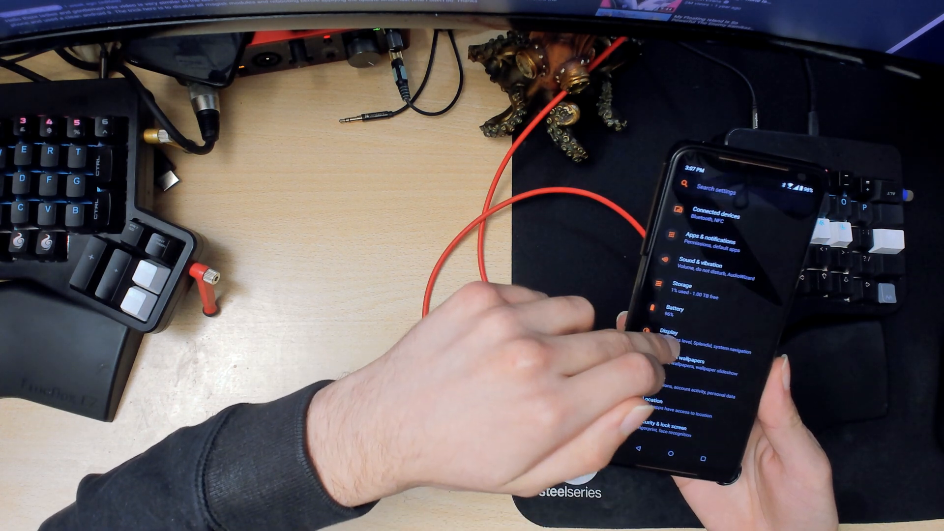
{"action": "scroll", "scroll_direction": "down", "scroll_amount": 3}
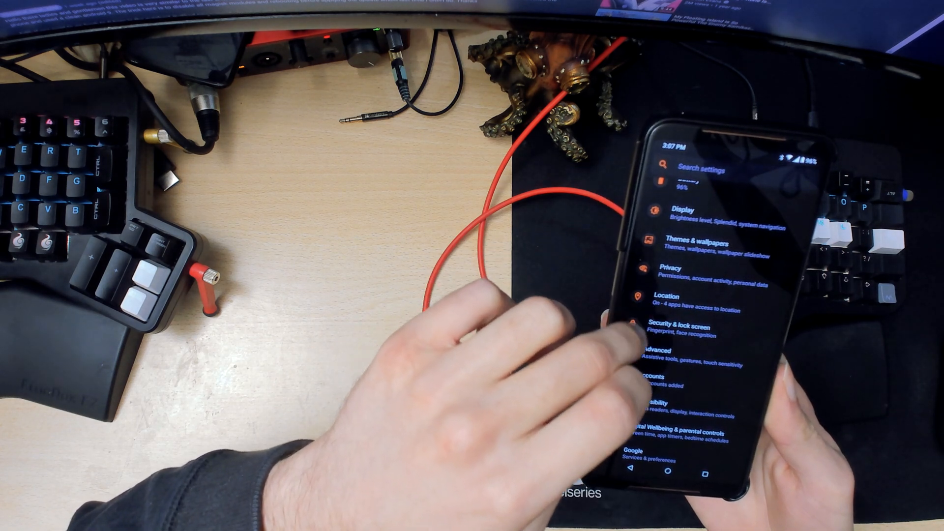
{"action": "left_click", "coordinate": [668, 327]}
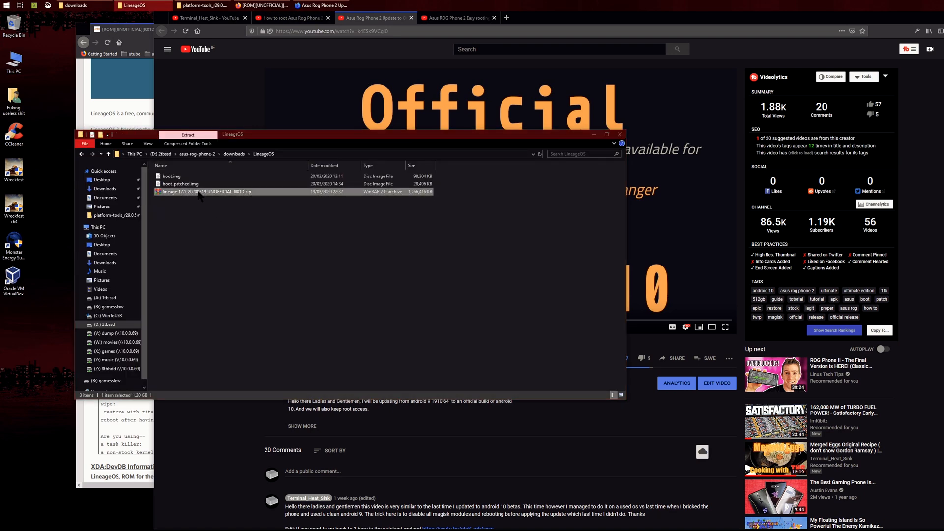
- Open the LineageOS 17.1 zip archive in the downloads folder
{"action": "double_click", "coordinate": [205, 192]}
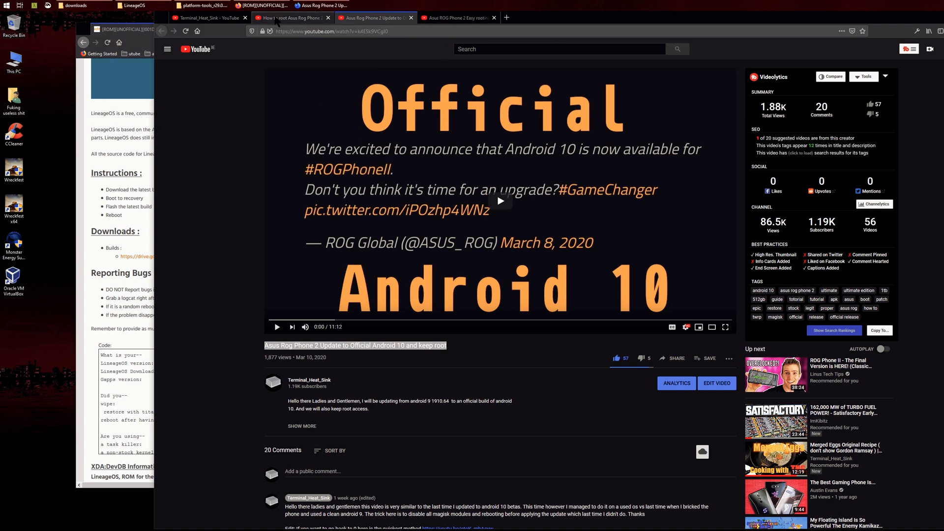
- Switch to the 'How to root Asus Rog Phone 2' tab and scroll to its description links
{"action": "left_click", "coordinate": [289, 17]}
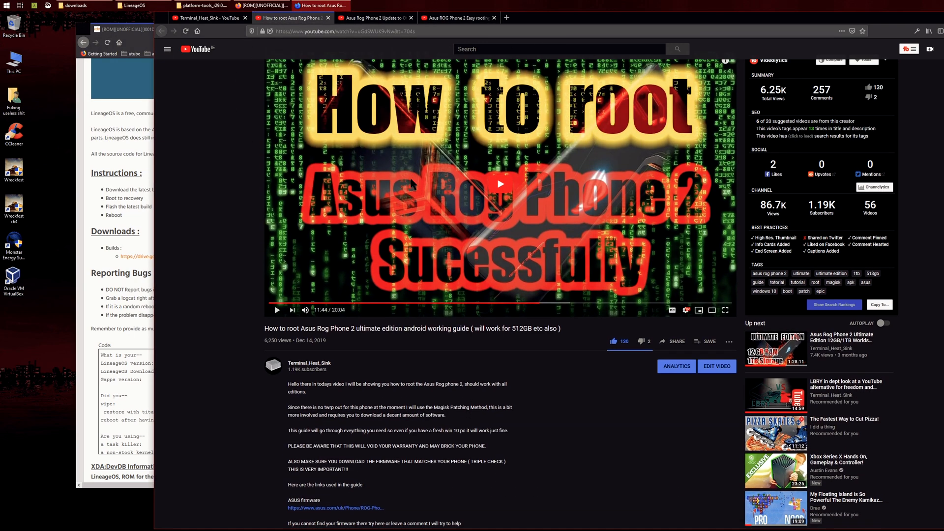
{"action": "scroll", "scroll_direction": "down", "scroll_amount": 3}
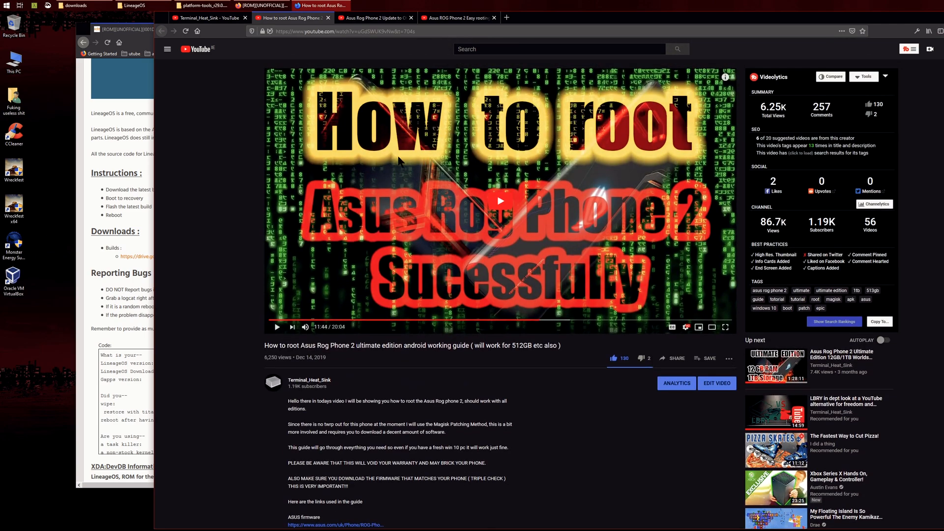
{"action": "scroll", "scroll_direction": "down", "scroll_amount": 3}
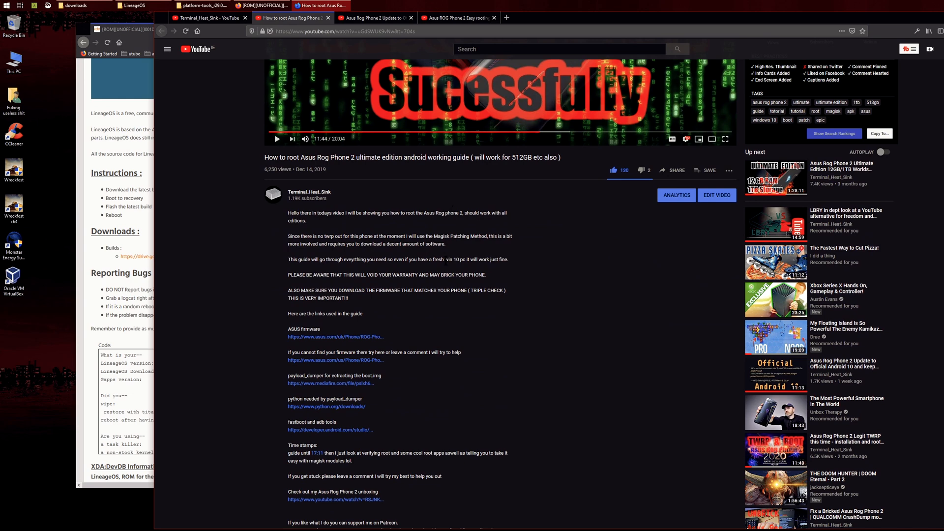
{"action": "scroll", "scroll_direction": "down", "scroll_amount": 3}
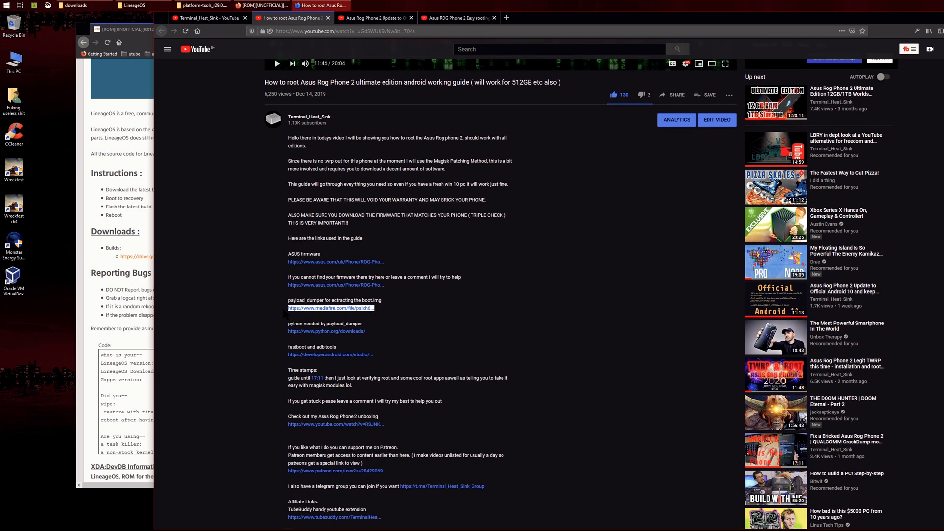
{"action": "mouse_move", "coordinate": [416, 301]}
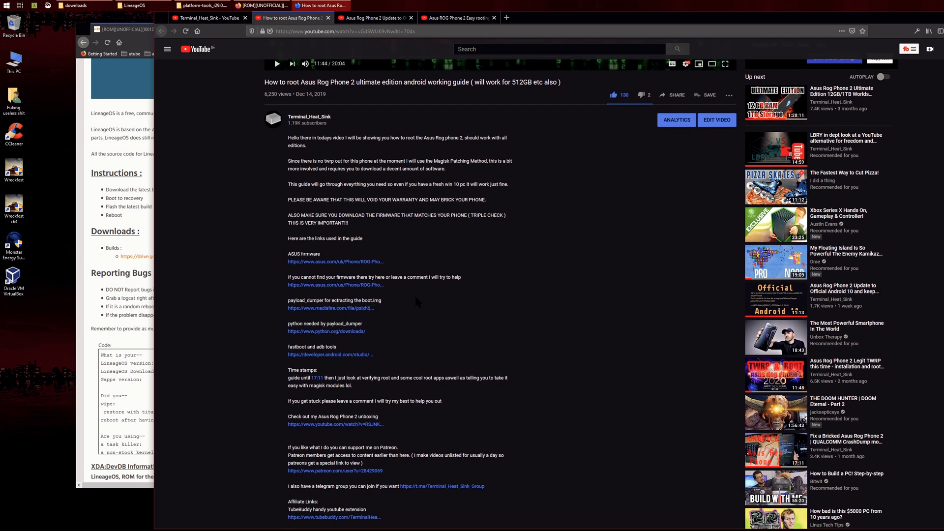
{"action": "mouse_move", "coordinate": [405, 359]}
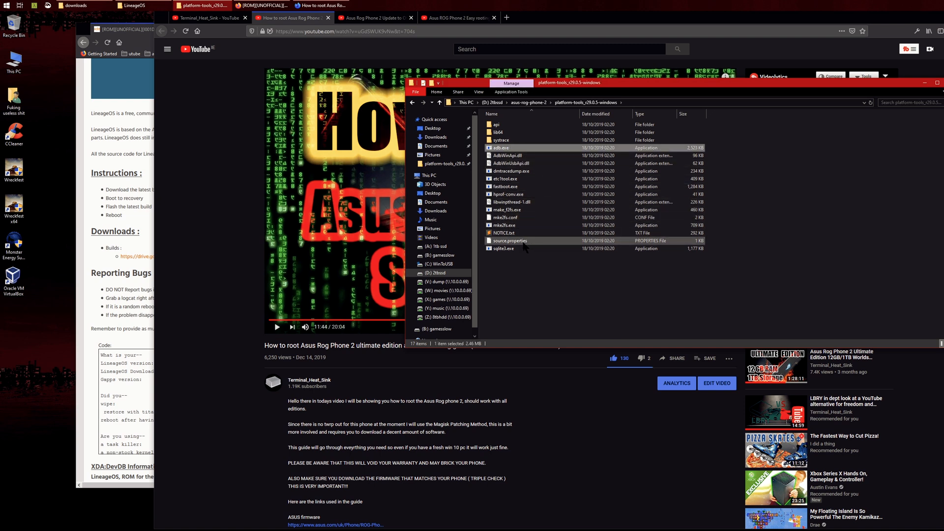
- Select adb in platform-tools and move that Explorer window aside
{"action": "left_click", "coordinate": [504, 186]}
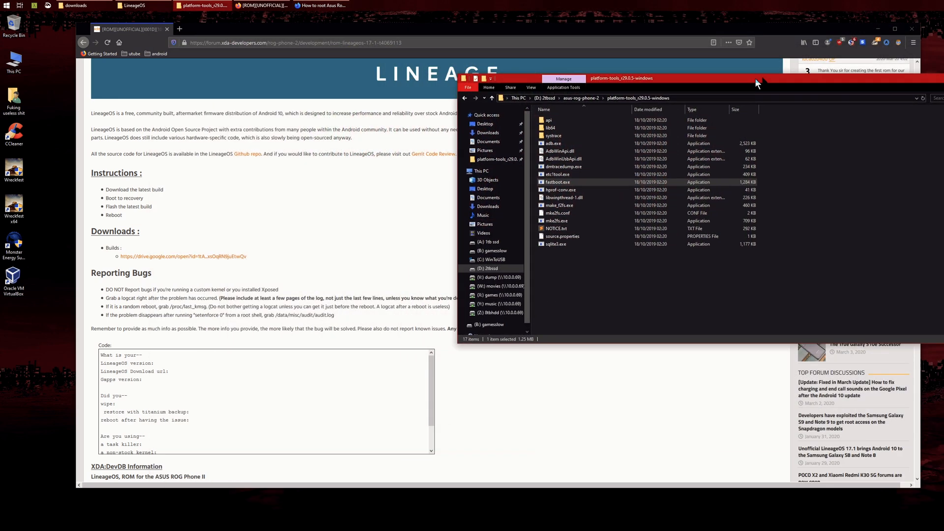
{"action": "left_click_drag", "start_coordinate": [758, 83], "coordinate": [757, 59]}
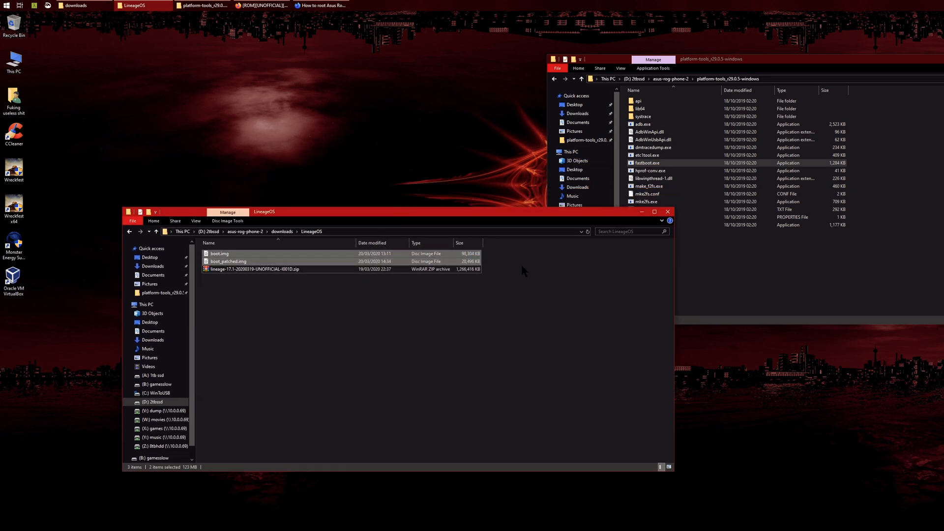
{"action": "mouse_move", "coordinate": [545, 276]}
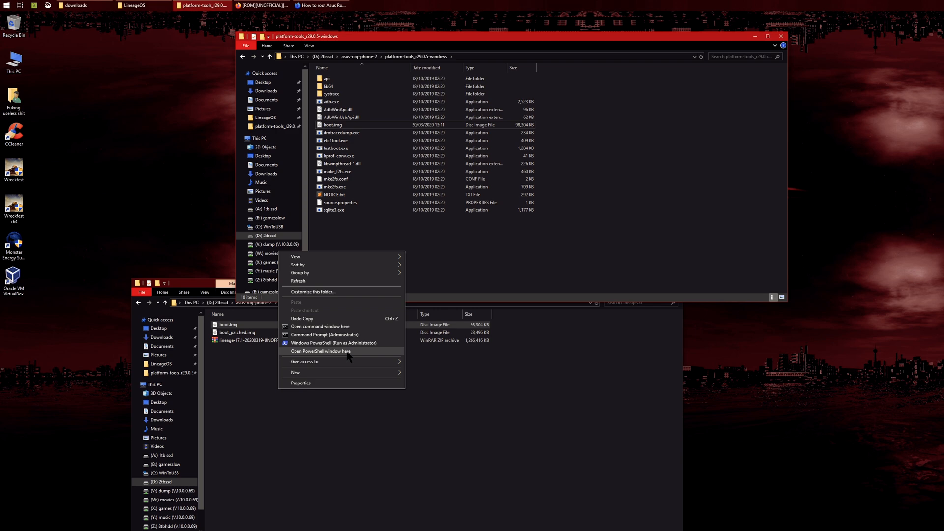
- Open a PowerShell window in the platform-tools folder
{"action": "left_click", "coordinate": [321, 351]}
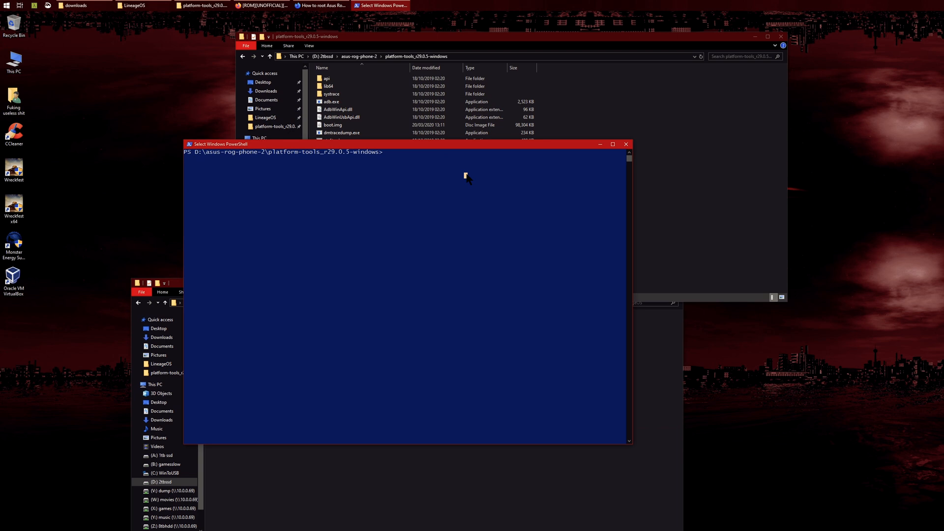
- Run dir, then run '.\fastboot.exe devices' to confirm the phone is detected
{"action": "type", "text": "dir"}
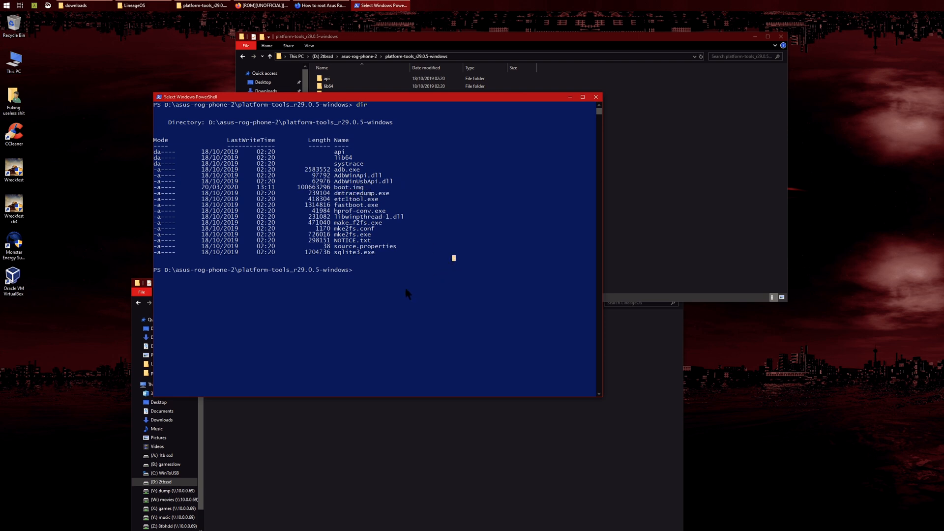
{"action": "type", "text": "f"}
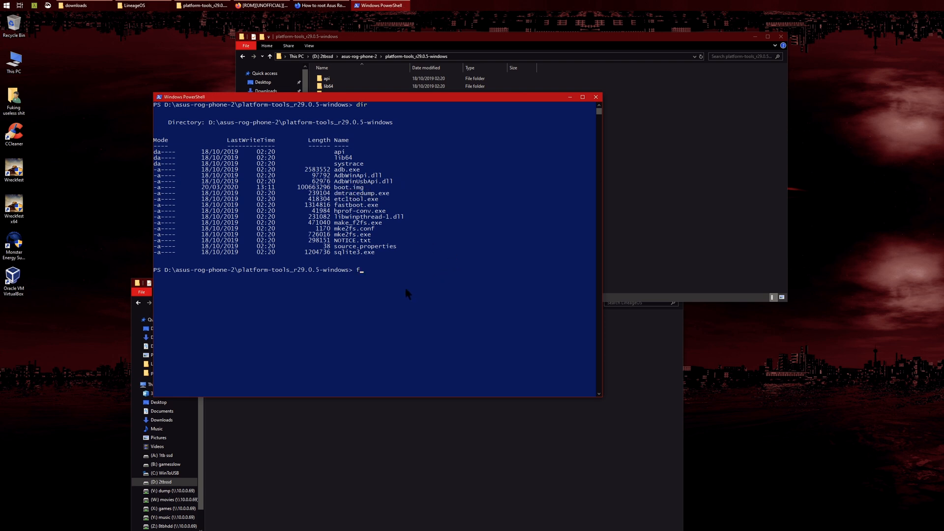
{"action": "type", "text": "astboot"}
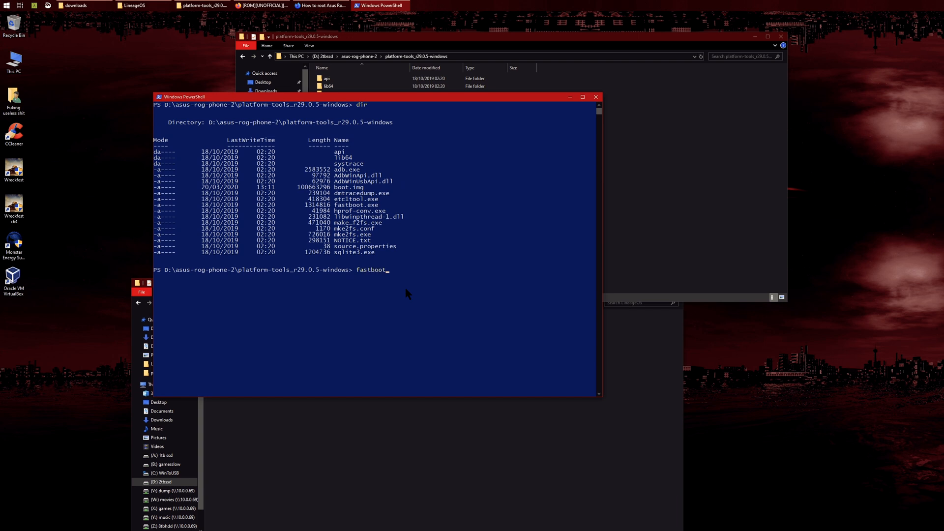
{"action": "type", "text": ".\\fastboot.exe"}
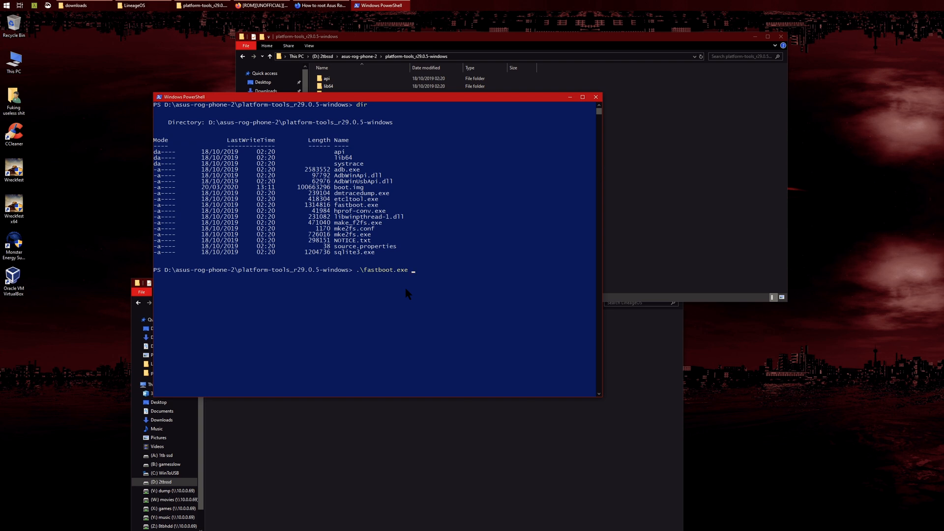
{"action": "type", "text": "devices"}
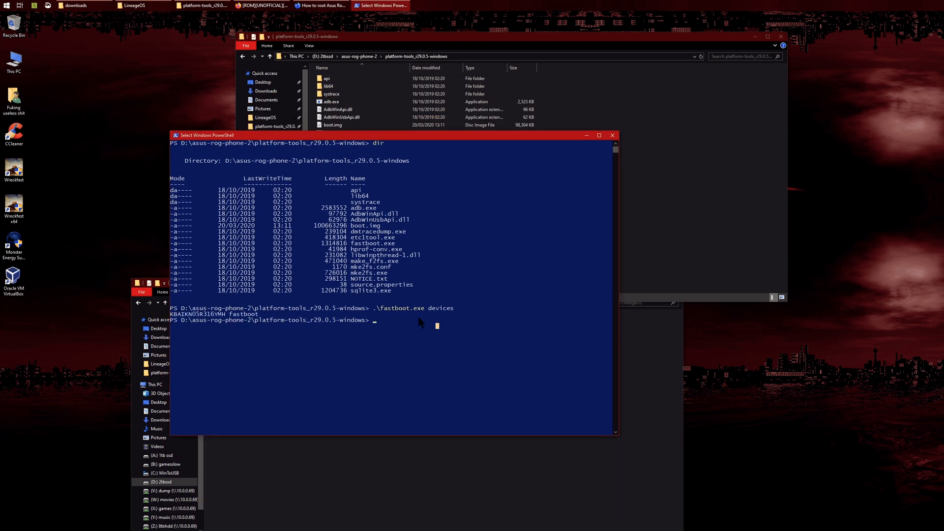
- Flash boot.img with '.\fastboot.exe flash boot .\boot.img', then begin typing '.\fastboot.exe reboot'
{"action": "type", "text": ".\\fastboot.exe devic"}
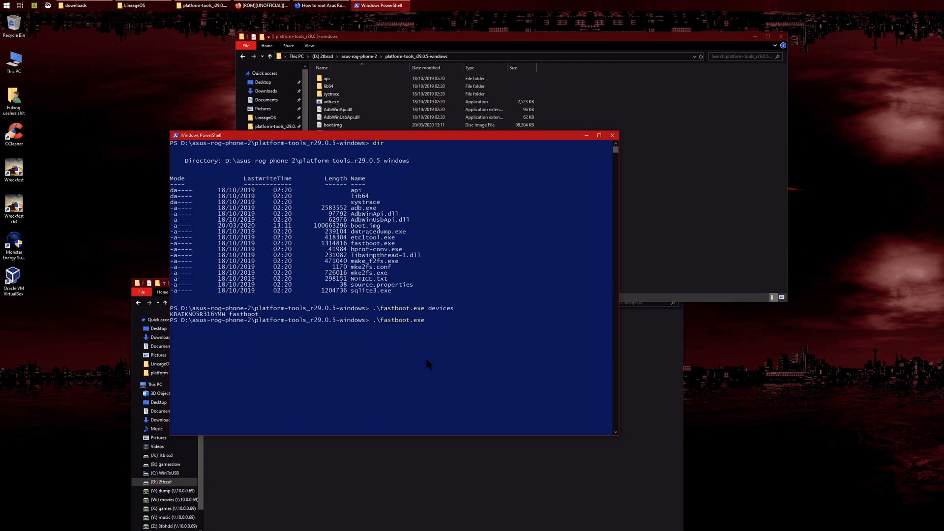
{"action": "type", "text": "flas"}
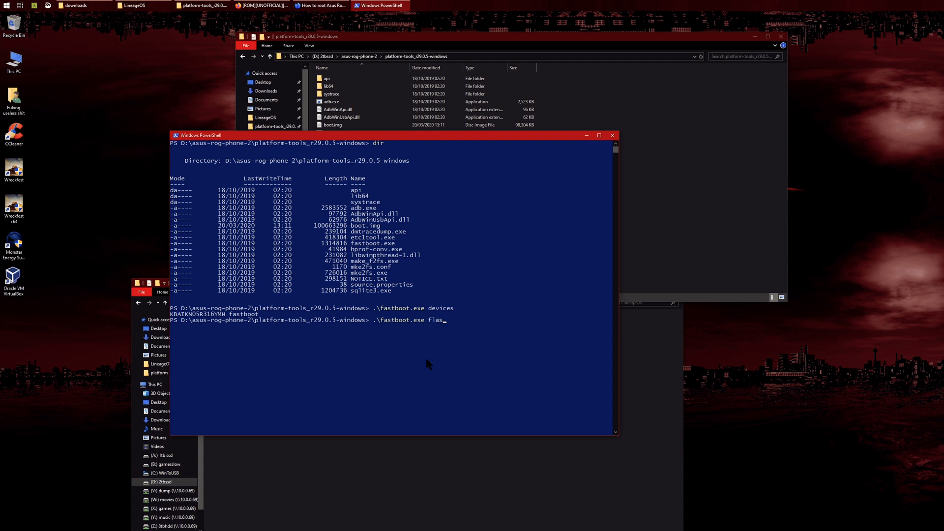
{"action": "type", "text": "h boot"}
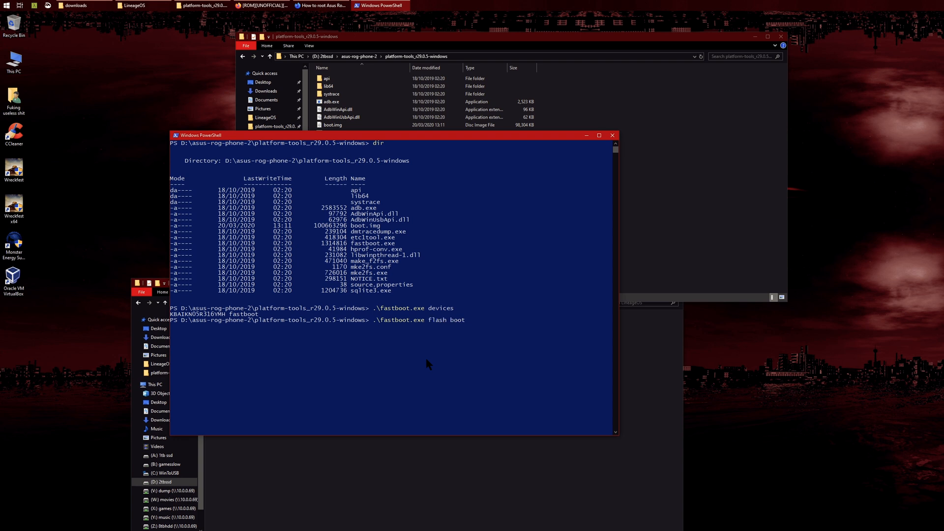
{"action": "type", "text": "boot.img"}
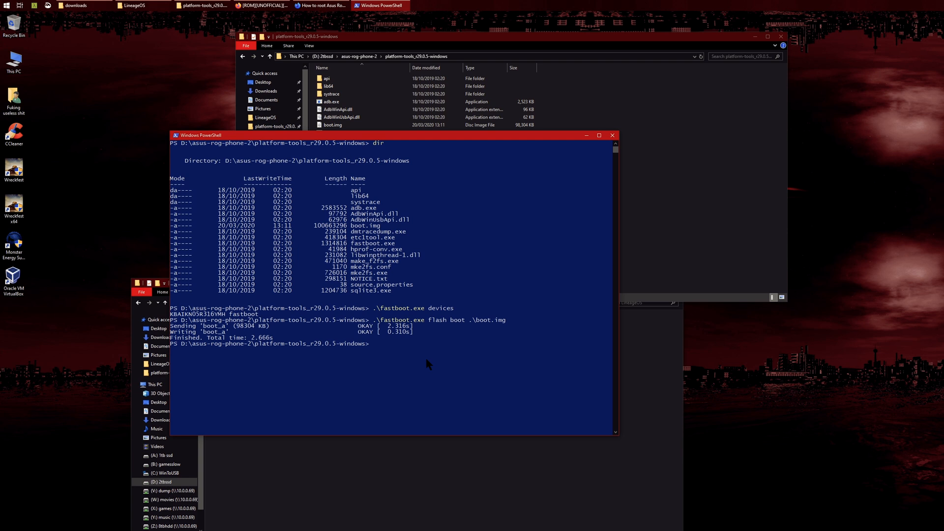
{"action": "mouse_move", "coordinate": [410, 220]}
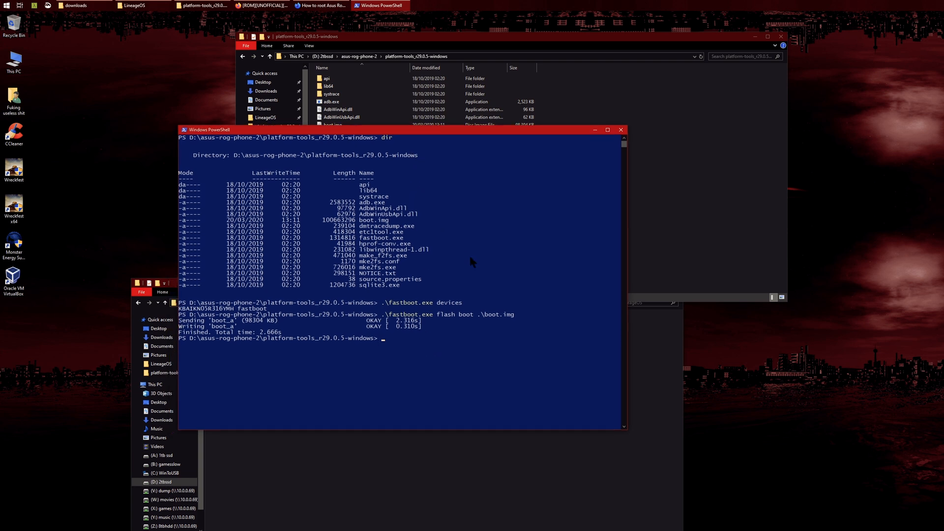
{"action": "type", "text": ".\\fastboot.exe flash boo"}
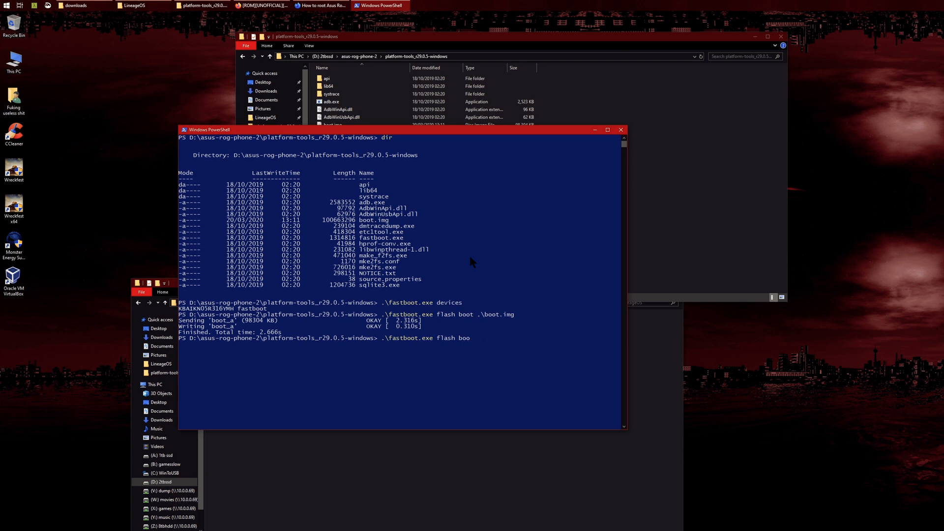
{"action": "type", "text": "reboo"}
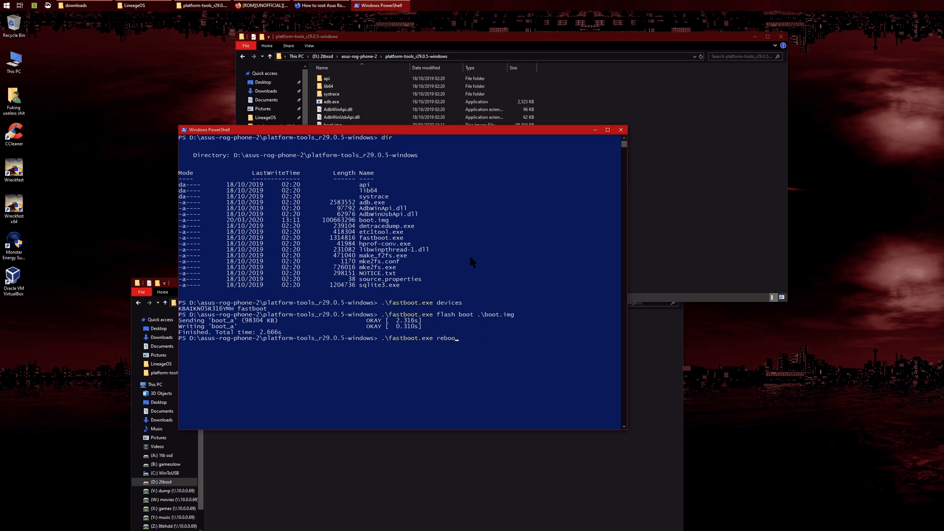